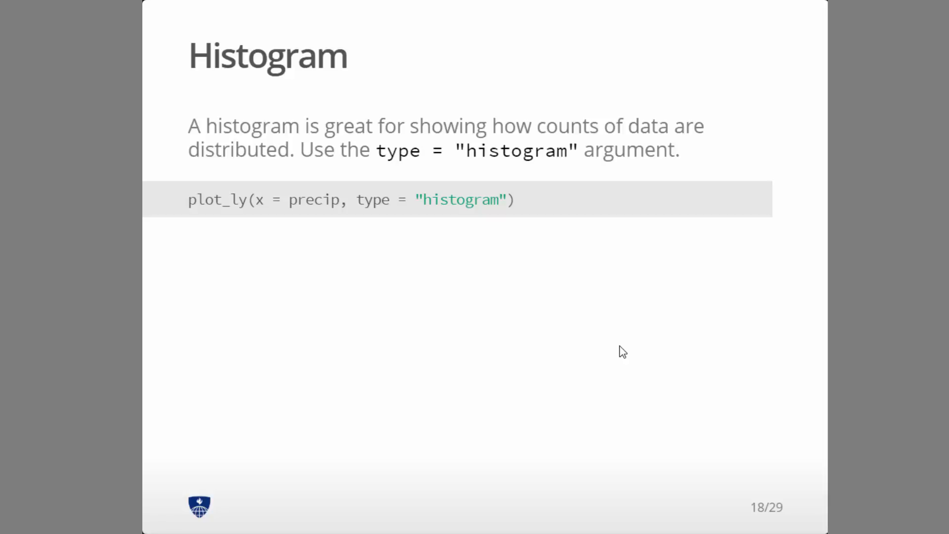
mouse_move(460, 180)
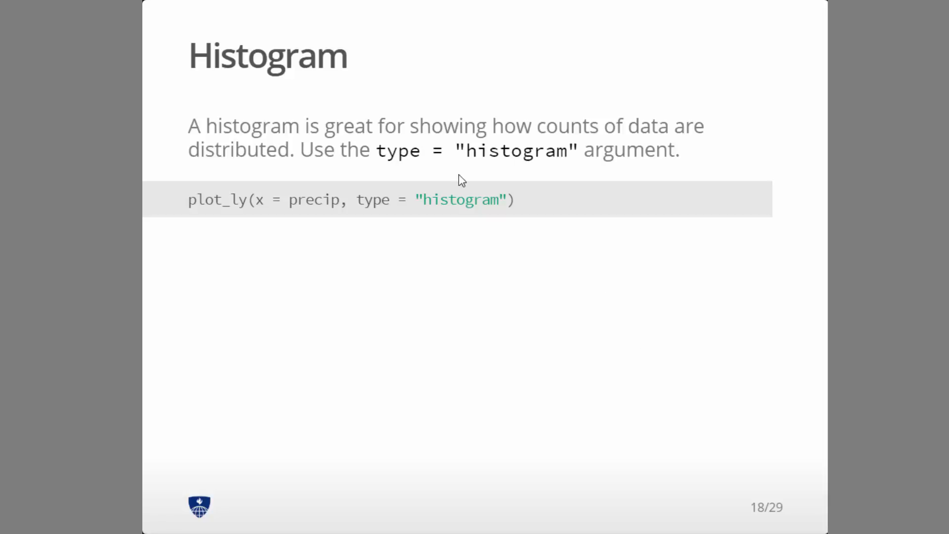
mouse_move(283, 216)
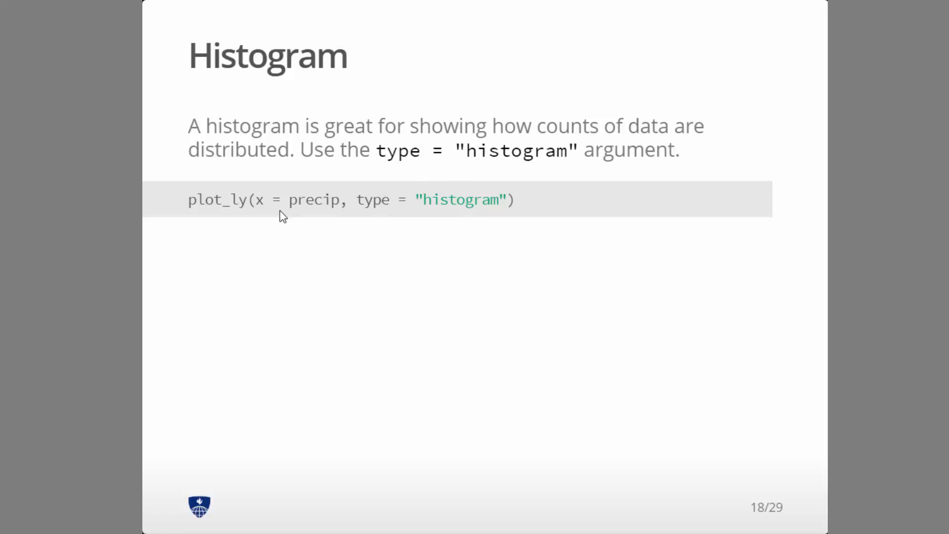
mouse_move(514, 299)
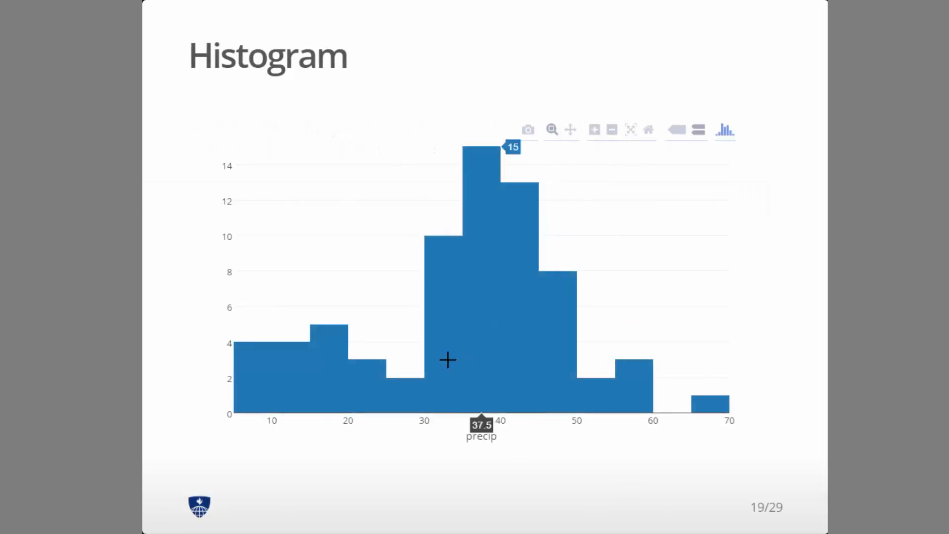
mouse_move(524, 355)
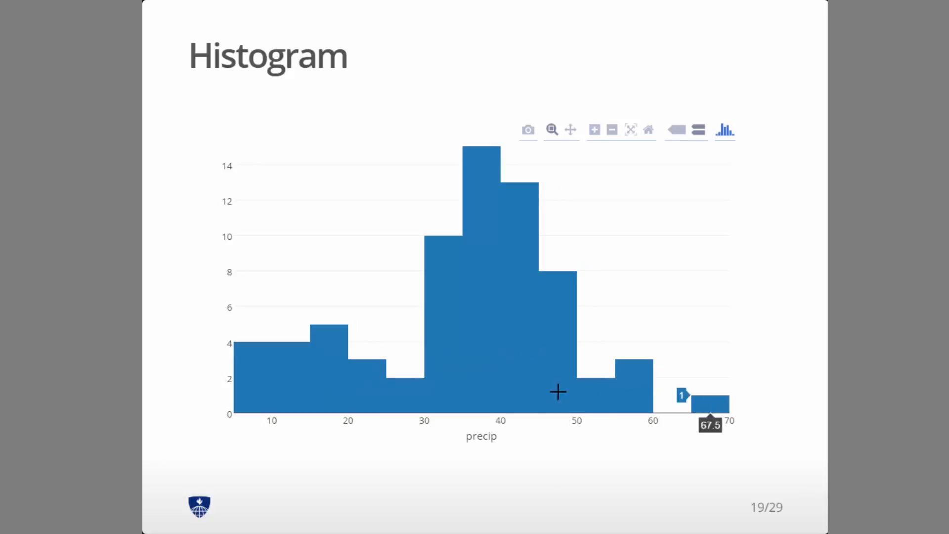
mouse_move(439, 382)
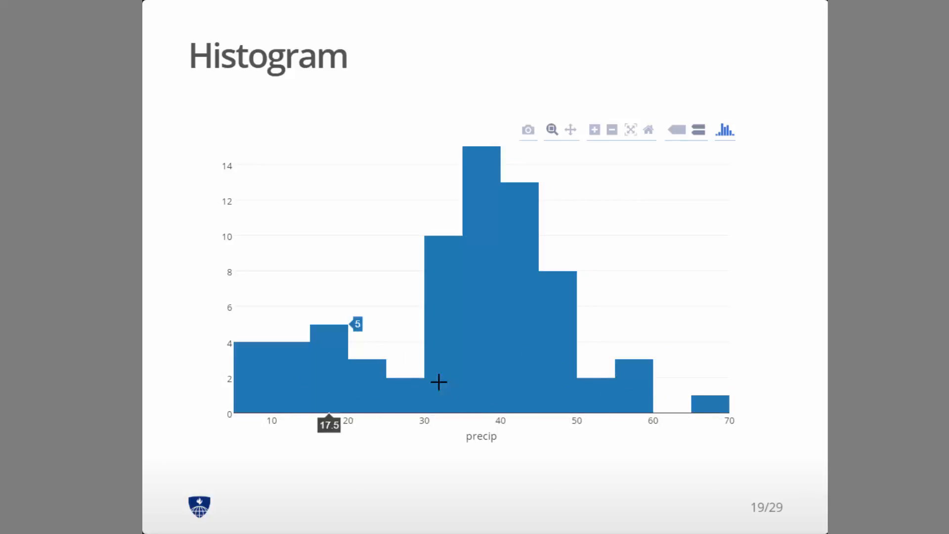
mouse_move(297, 364)
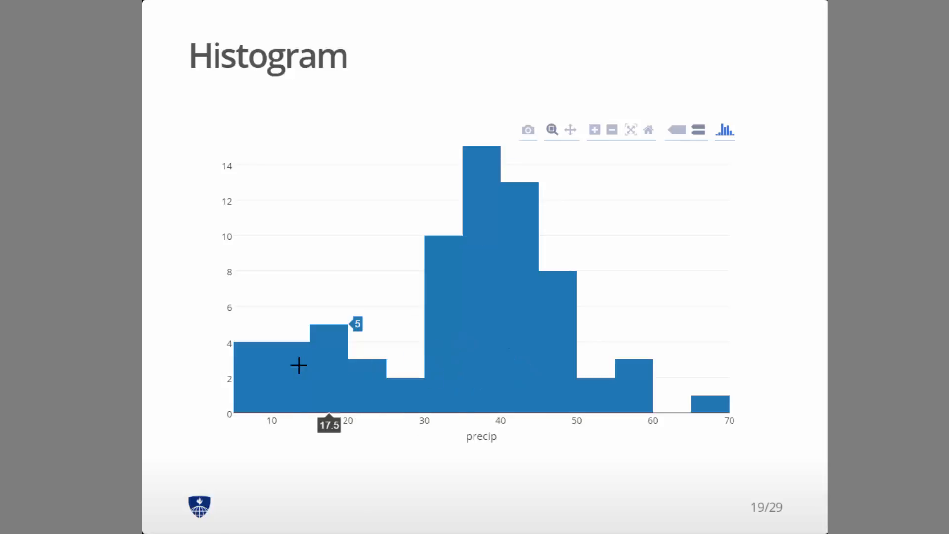
mouse_move(297, 366)
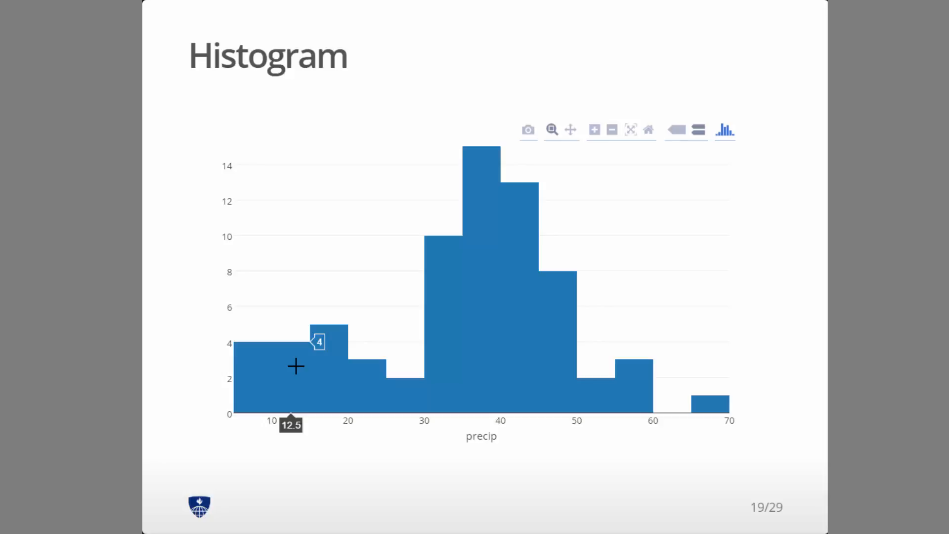
mouse_move(650, 466)
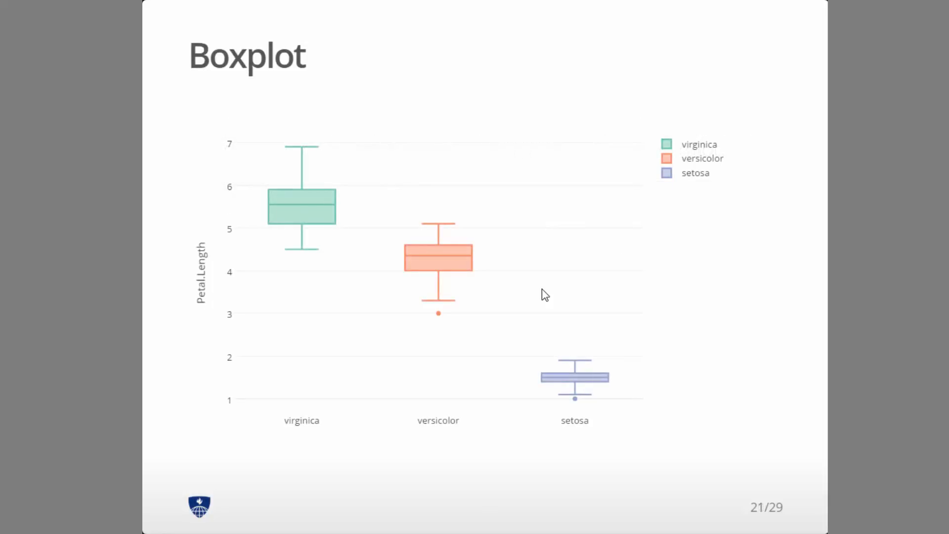
mouse_move(299, 204)
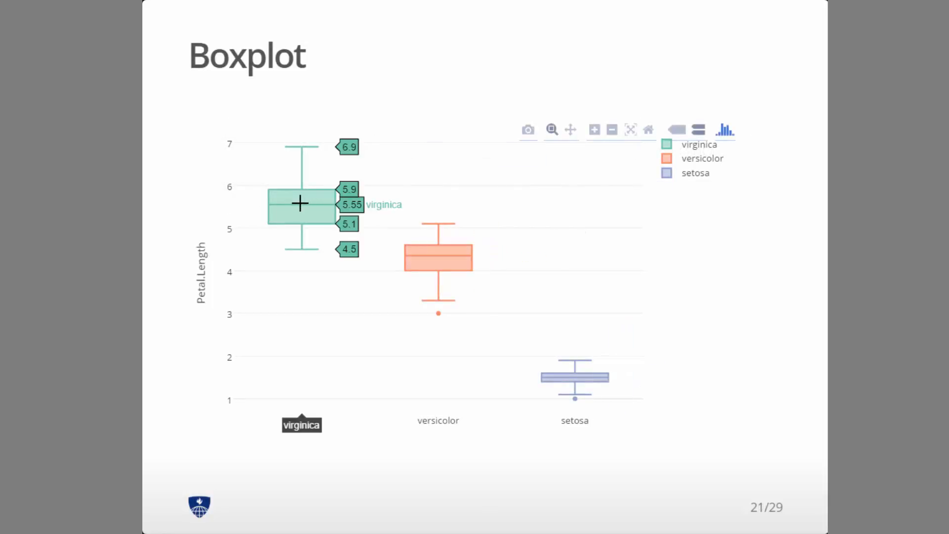
mouse_move(309, 220)
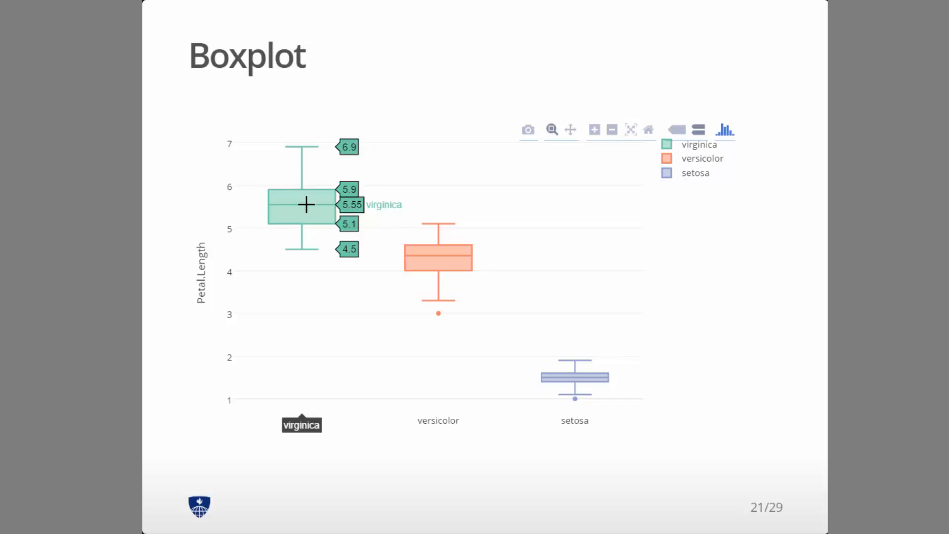
mouse_move(296, 150)
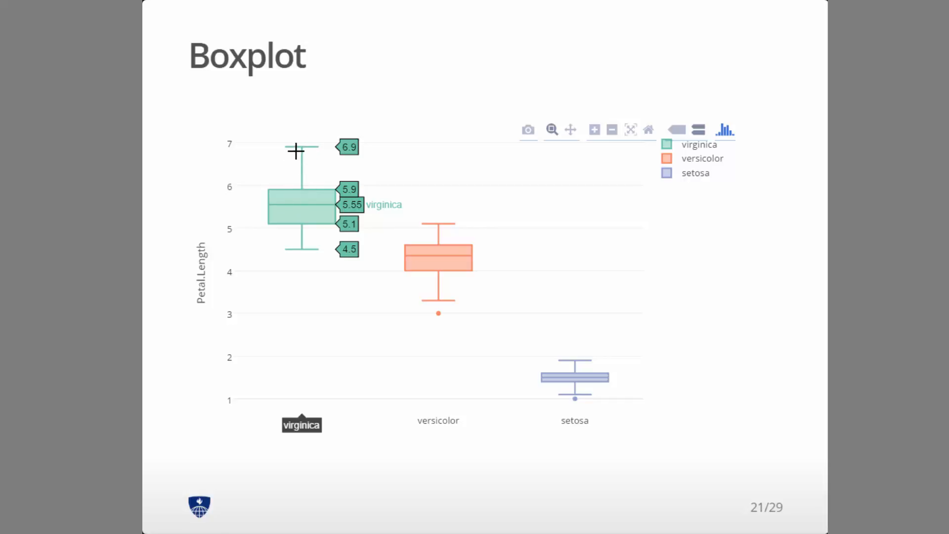
mouse_move(308, 230)
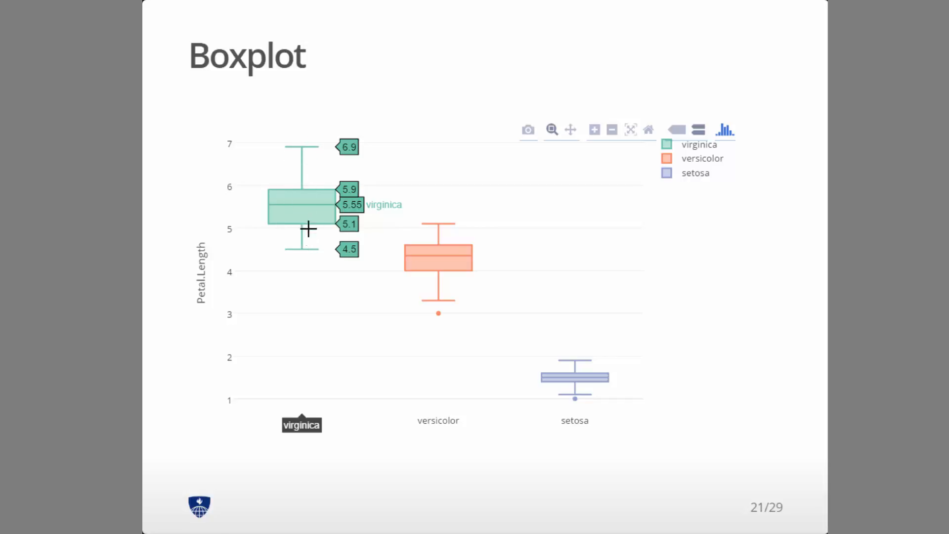
mouse_move(304, 199)
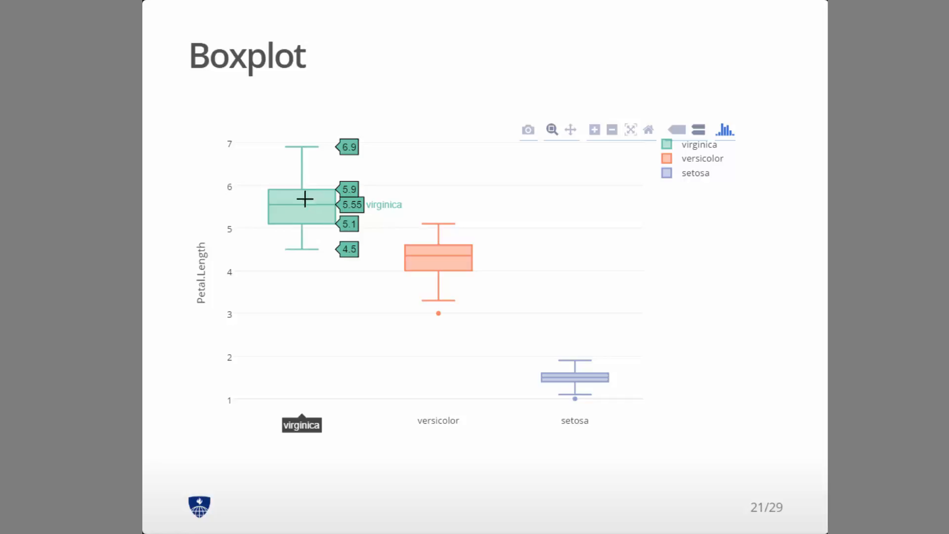
mouse_move(308, 192)
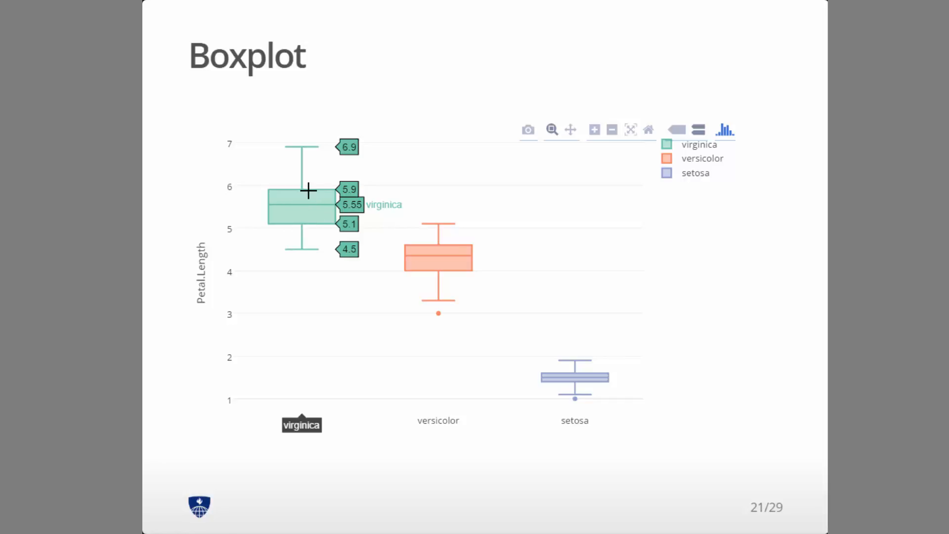
mouse_move(322, 190)
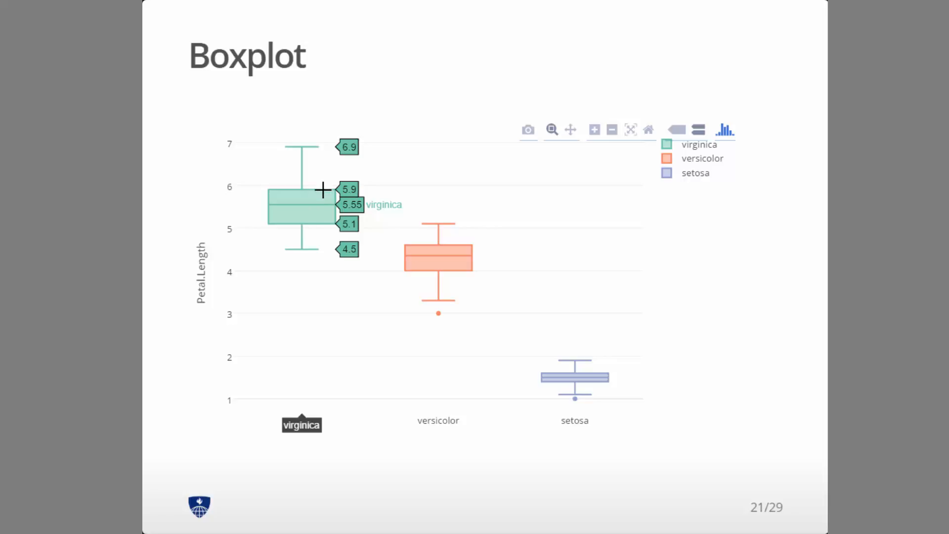
mouse_move(338, 198)
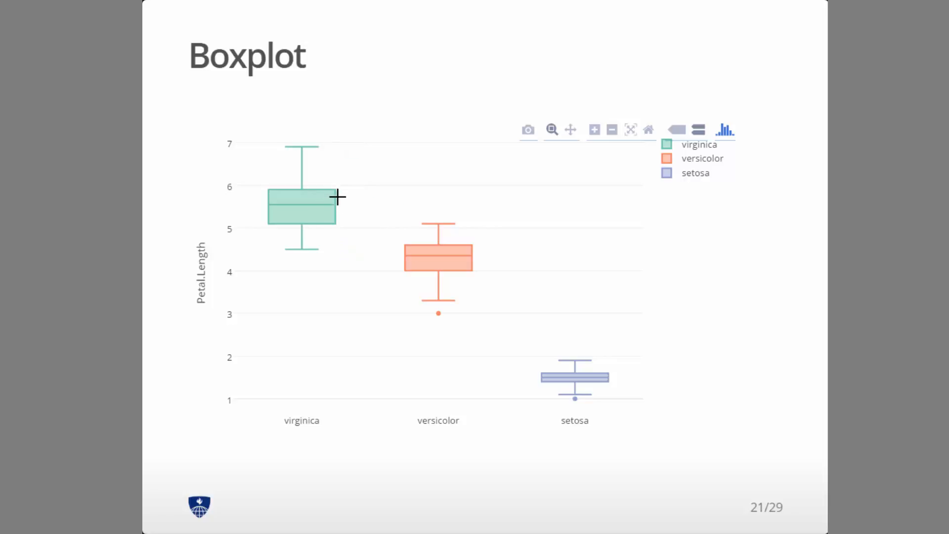
mouse_move(430, 263)
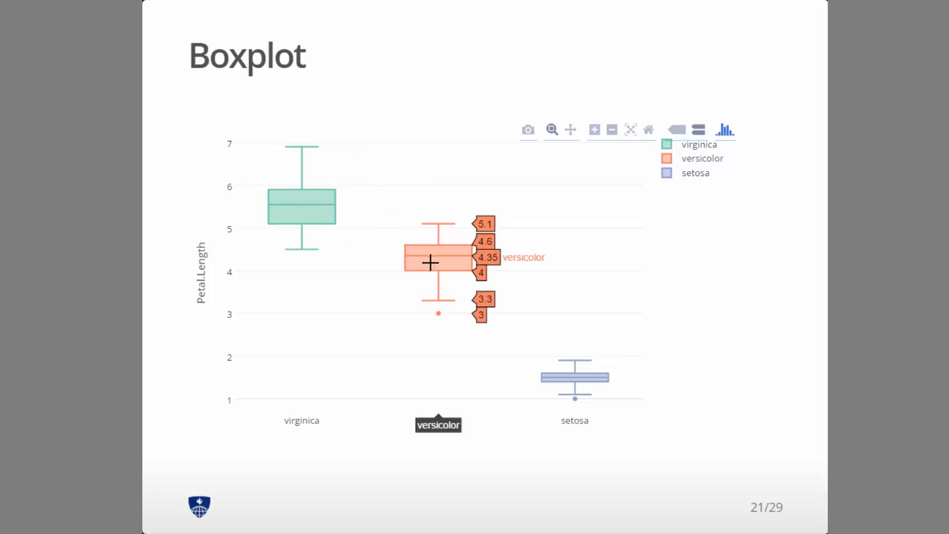
mouse_move(439, 314)
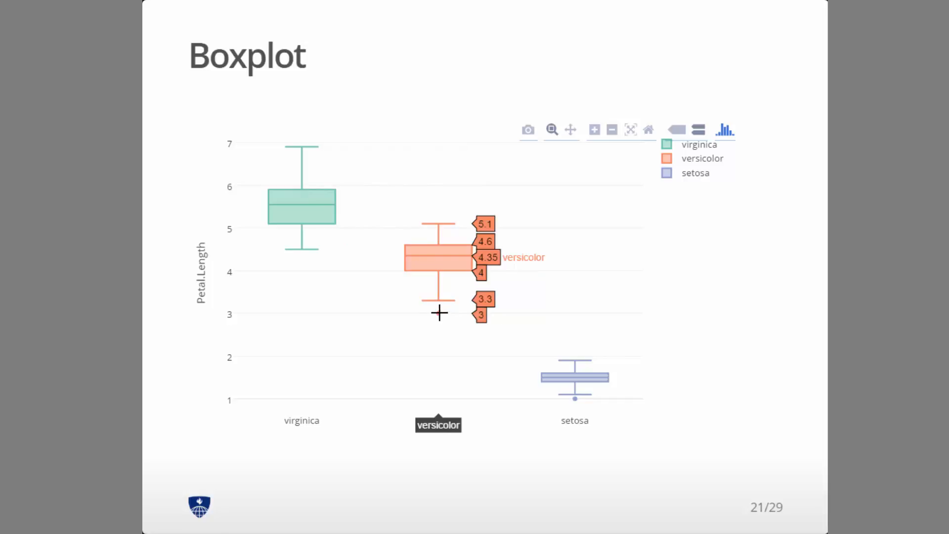
mouse_move(581, 388)
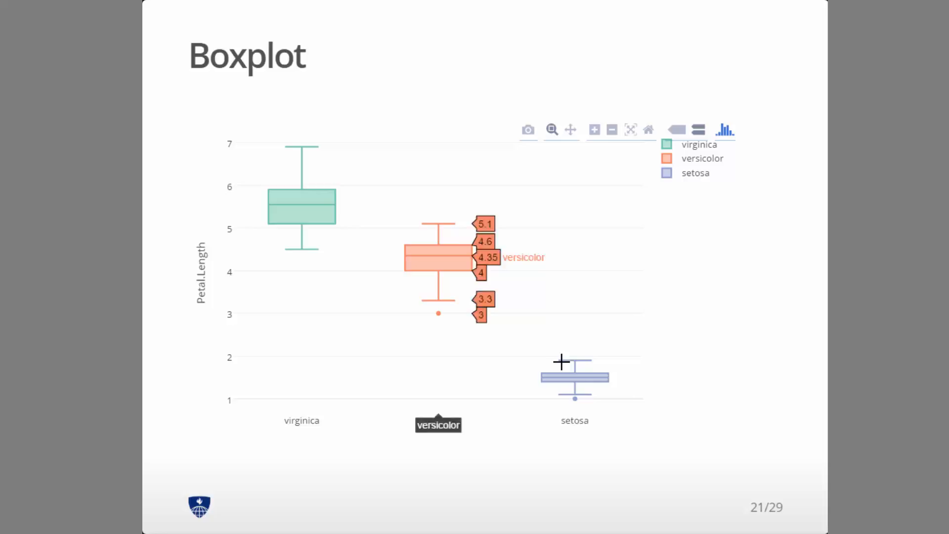
mouse_move(583, 378)
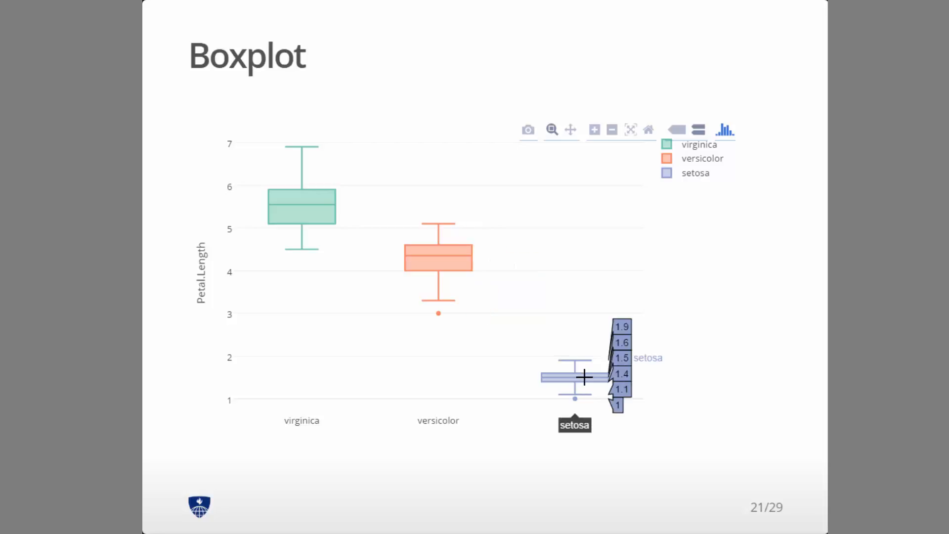
mouse_move(583, 370)
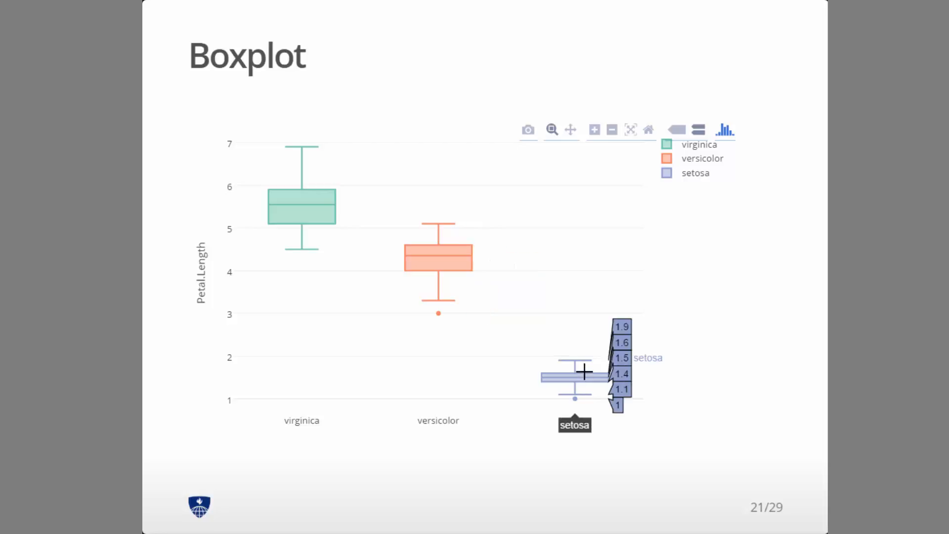
mouse_move(659, 410)
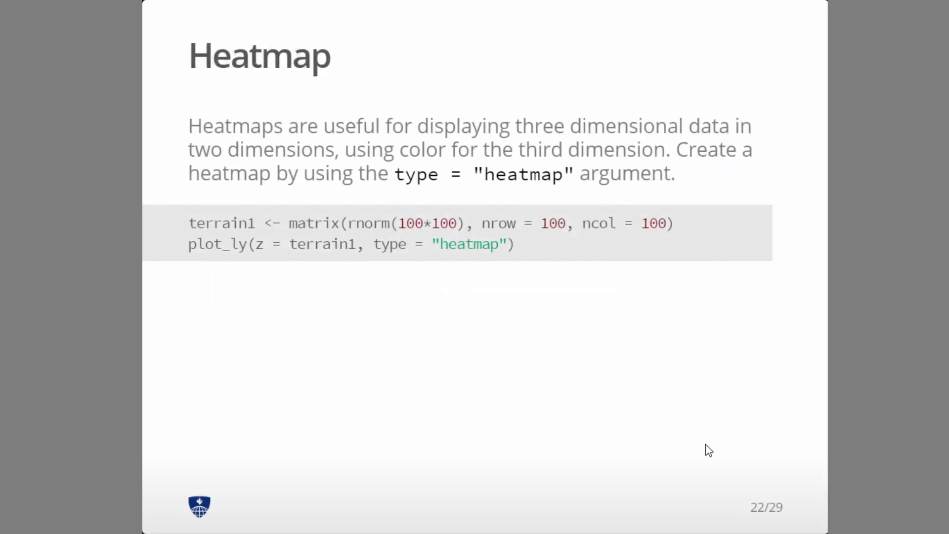
mouse_move(480, 279)
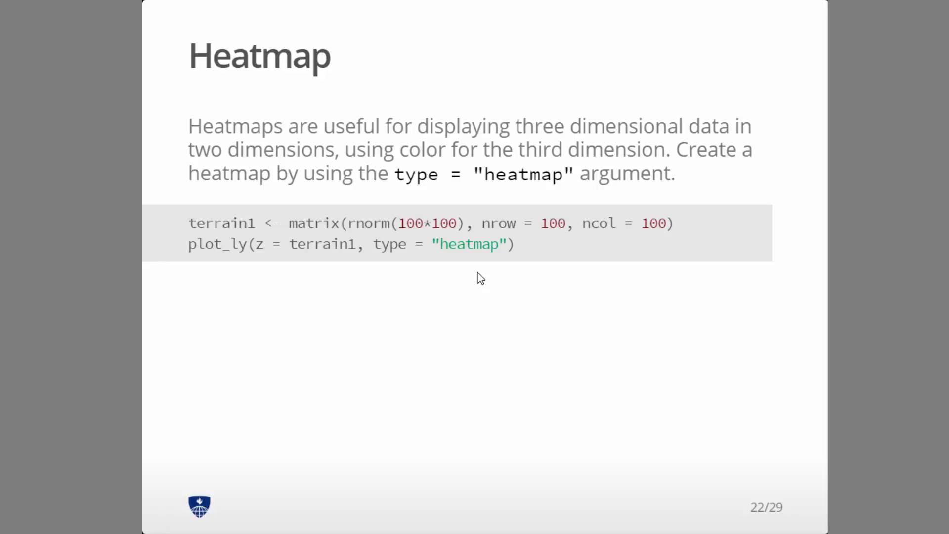
mouse_move(462, 276)
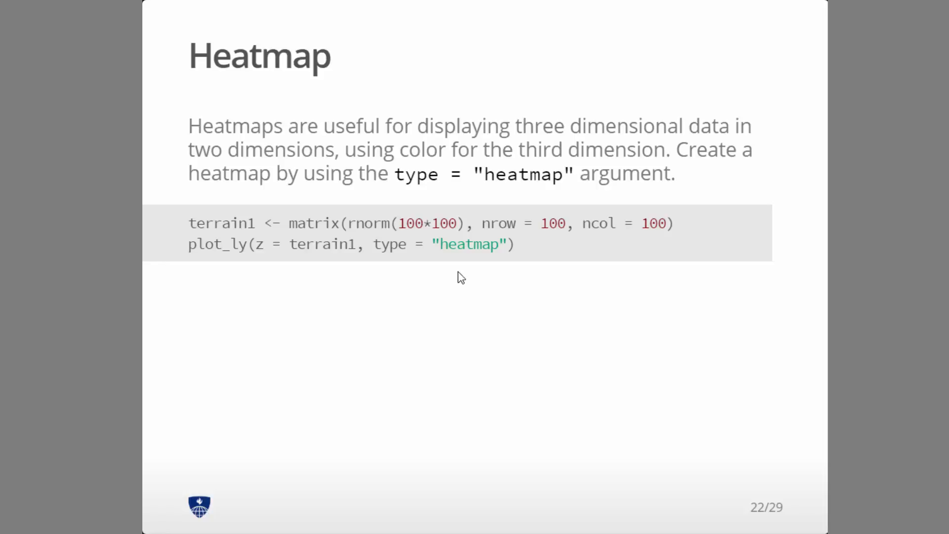
mouse_move(326, 228)
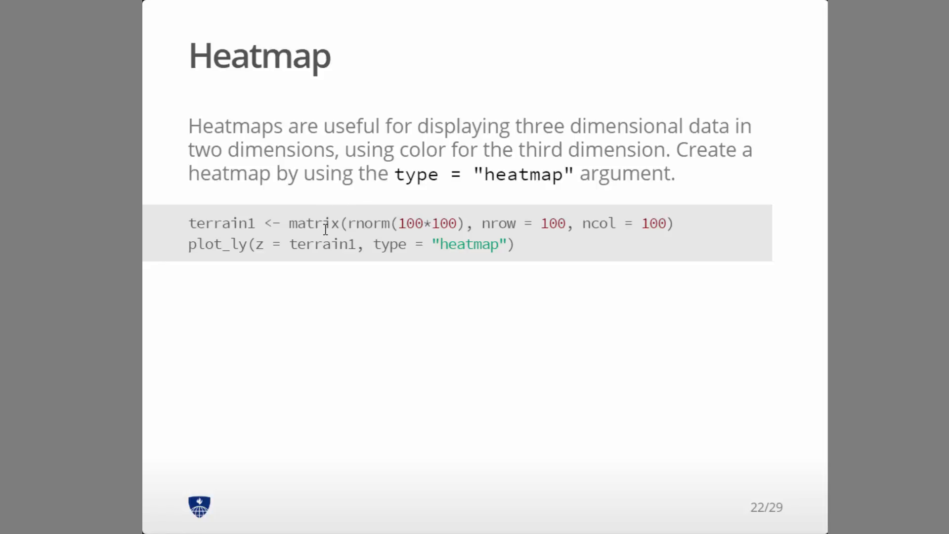
mouse_move(656, 389)
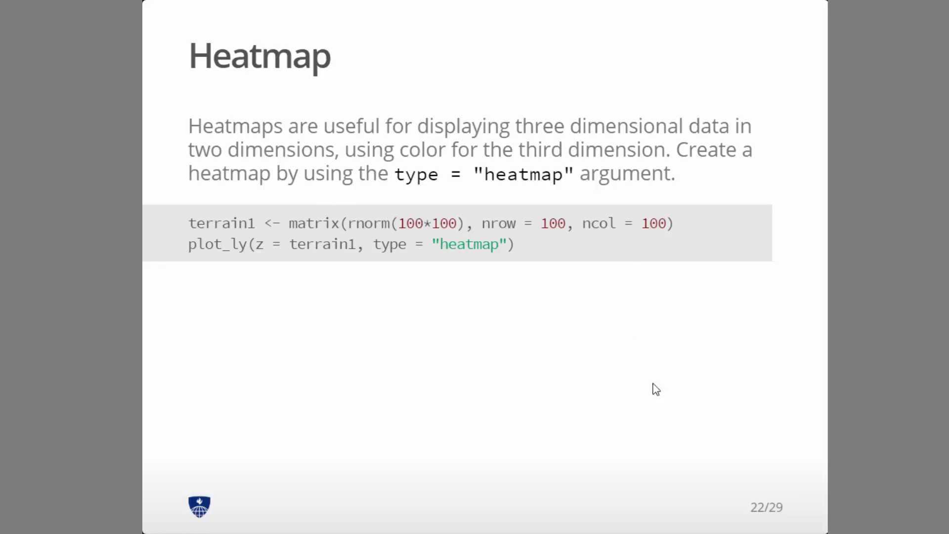
mouse_move(662, 401)
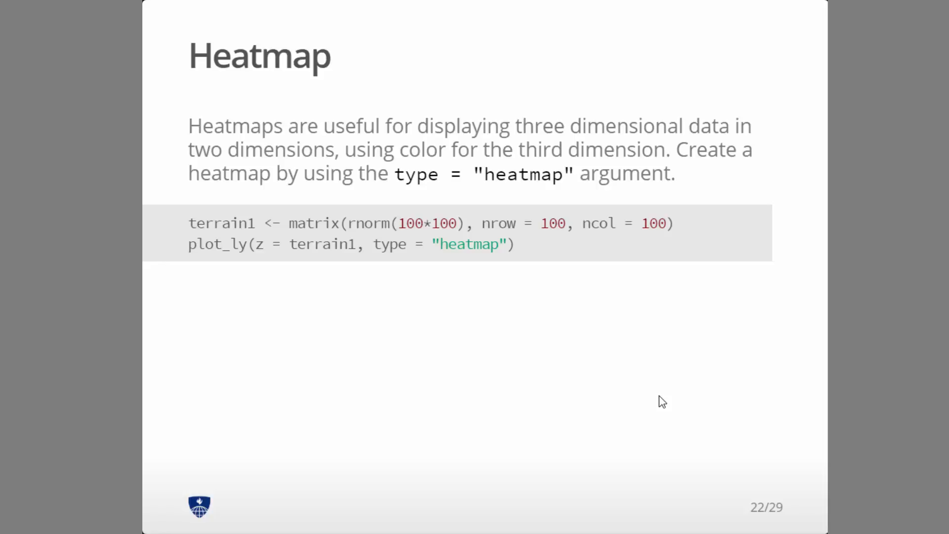
mouse_move(154, 274)
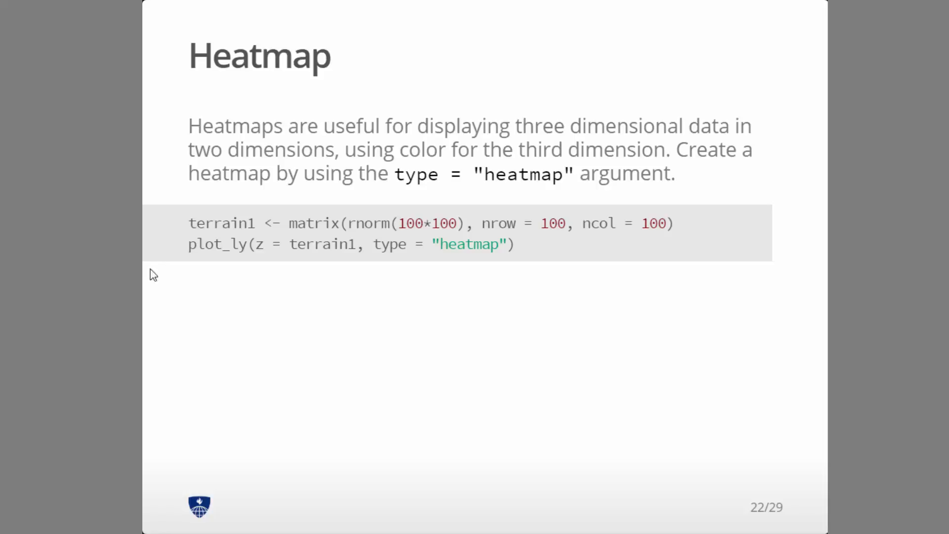
mouse_move(255, 250)
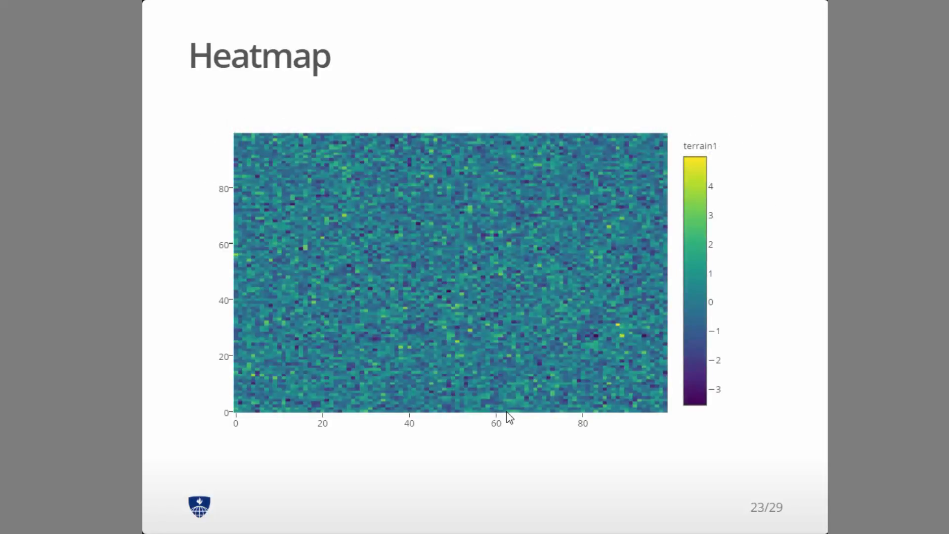
mouse_move(487, 330)
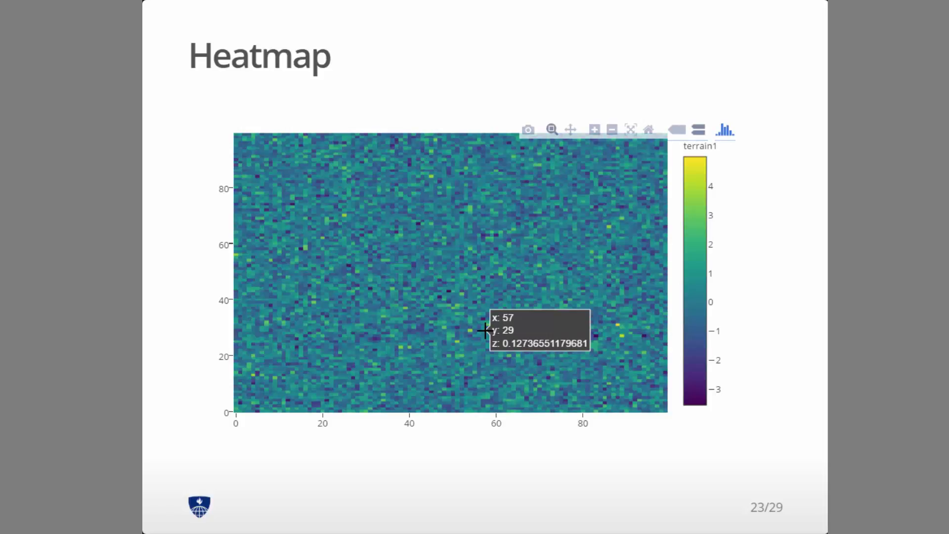
mouse_move(322, 222)
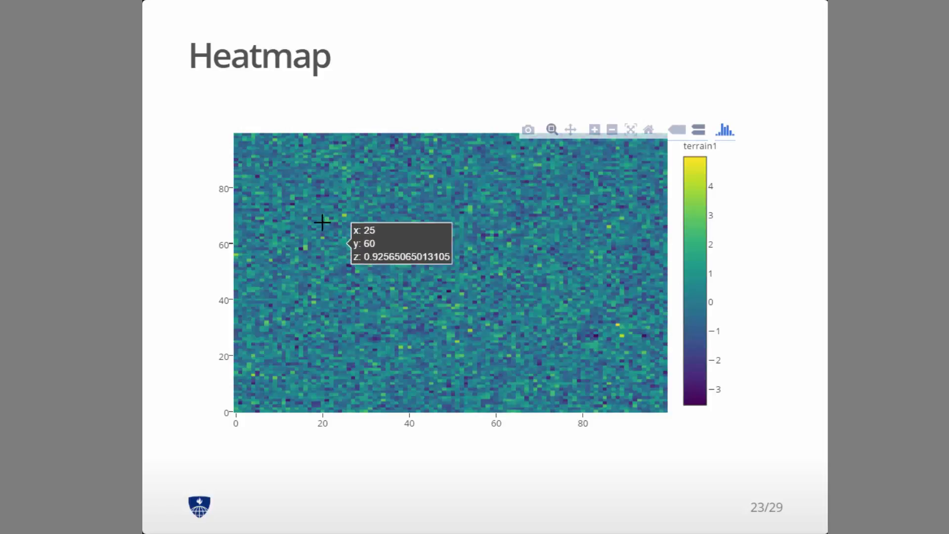
mouse_move(280, 316)
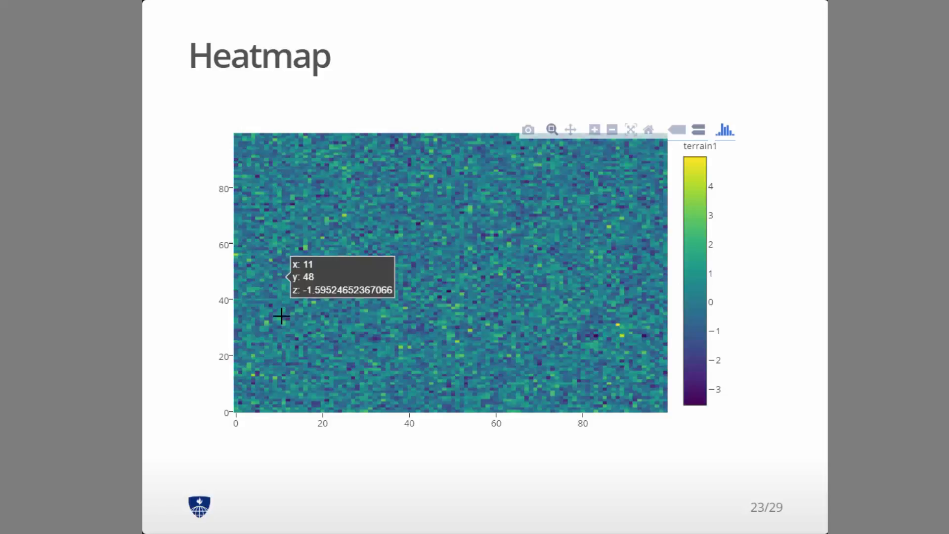
mouse_move(513, 338)
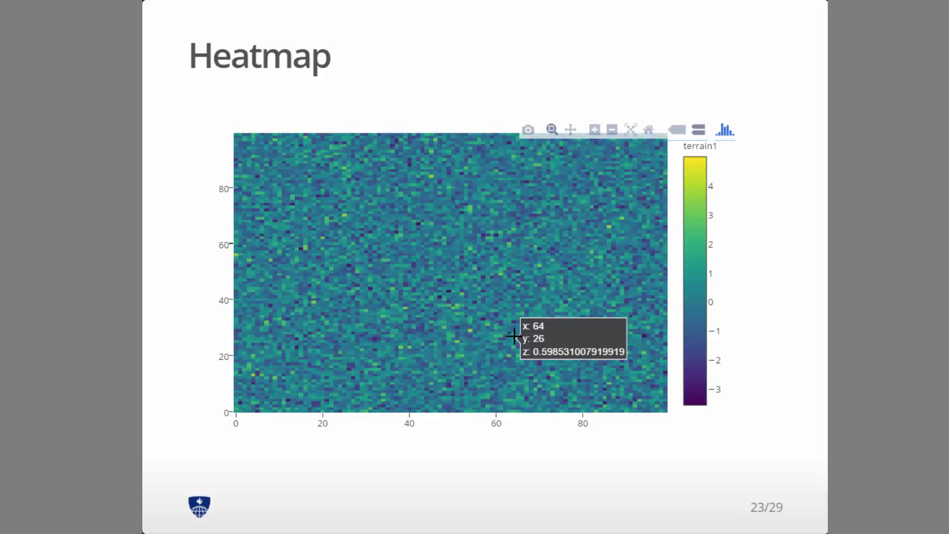
mouse_move(487, 321)
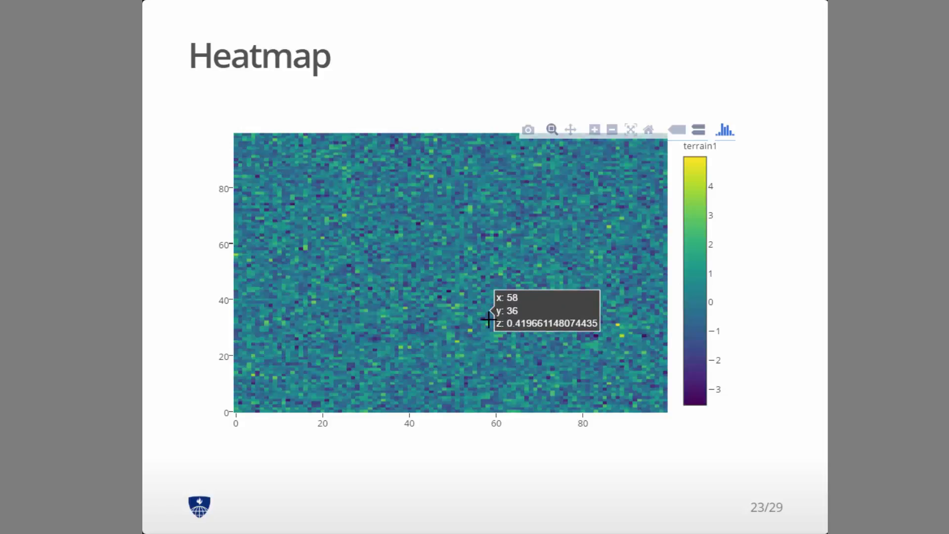
mouse_move(699, 282)
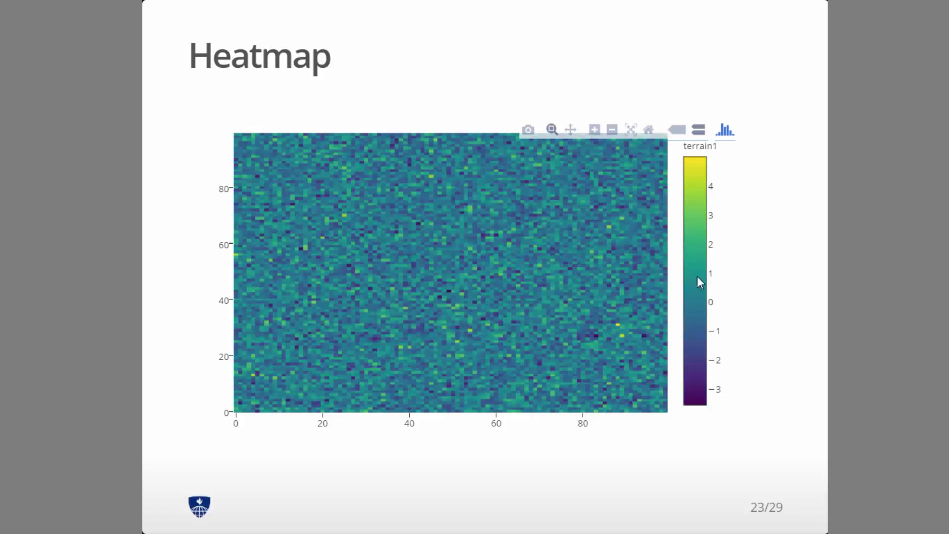
mouse_move(700, 236)
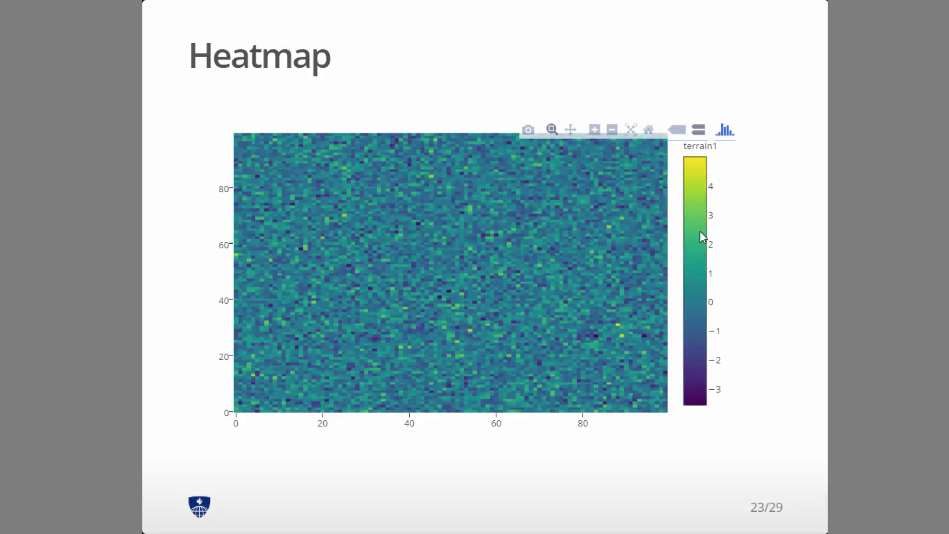
mouse_move(702, 180)
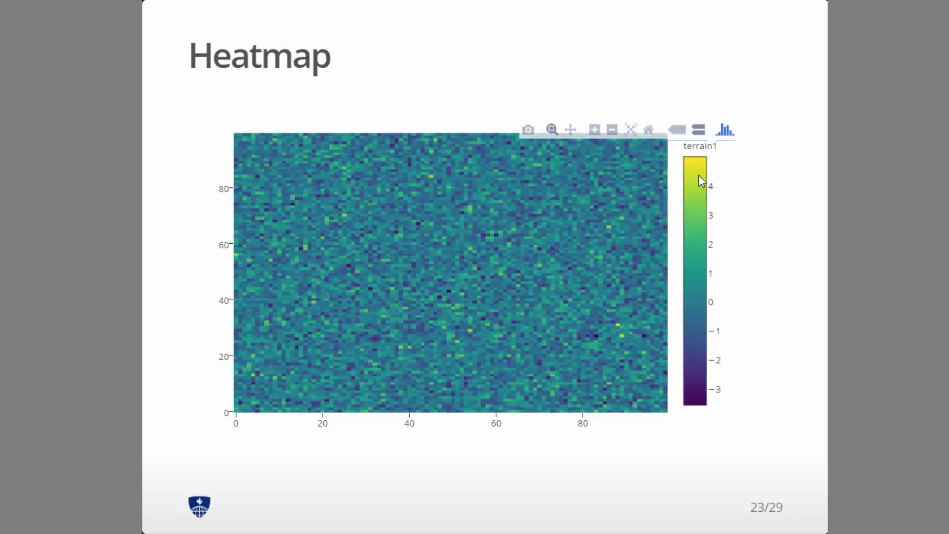
mouse_move(673, 291)
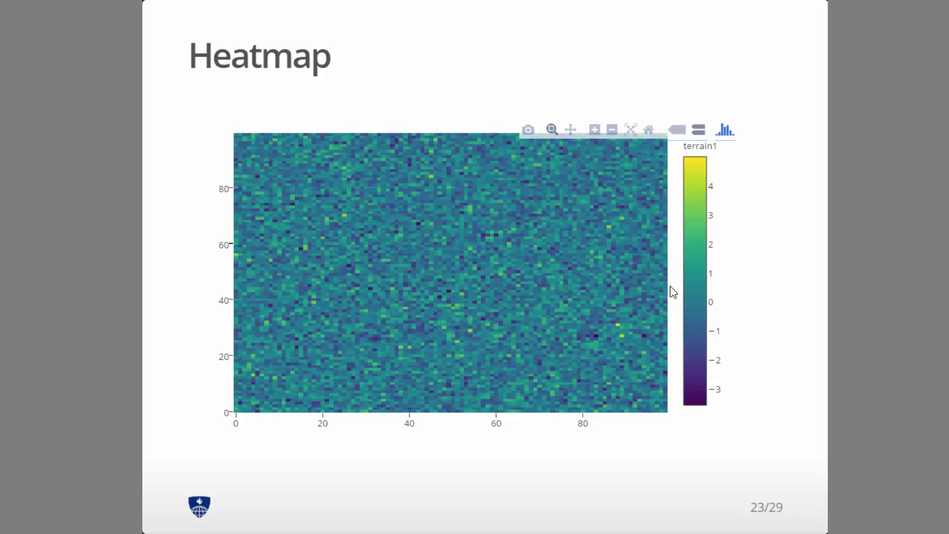
mouse_move(349, 269)
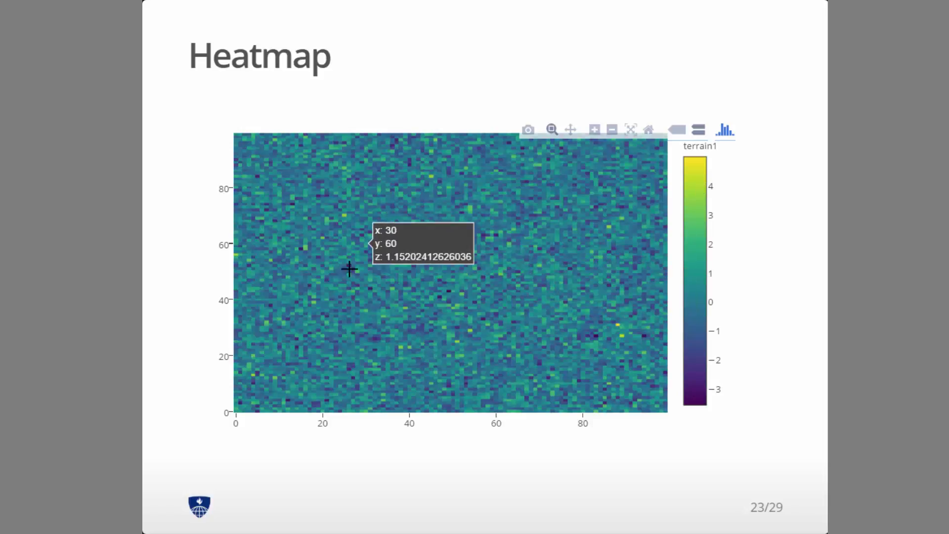
mouse_move(688, 491)
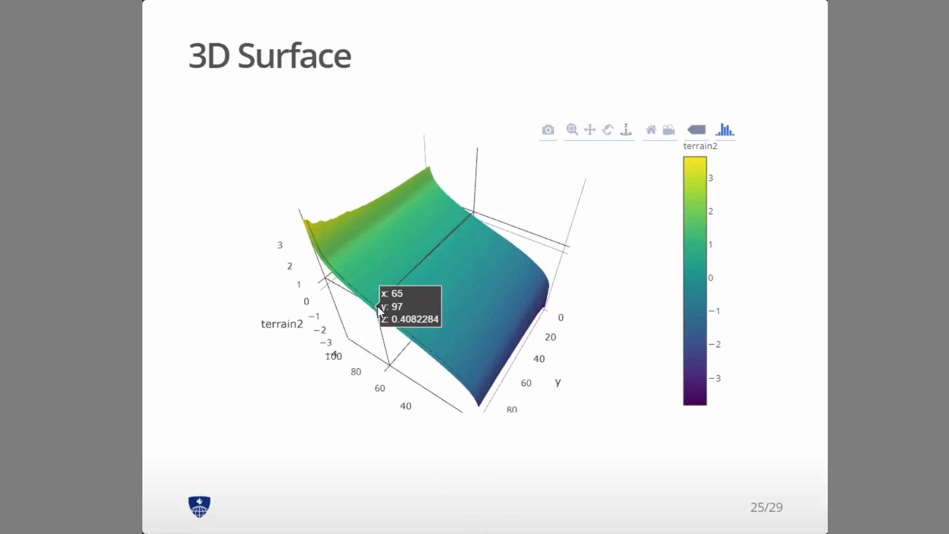
mouse_move(454, 325)
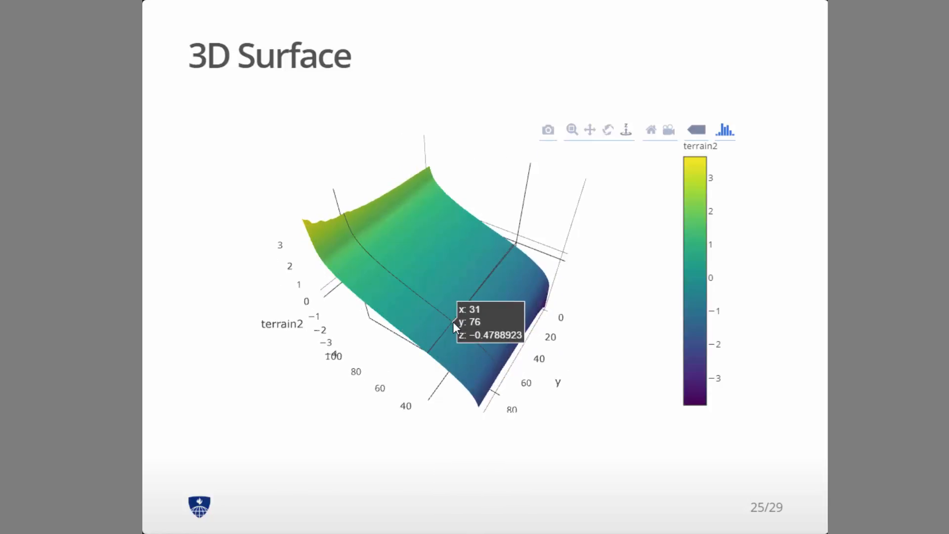
mouse_move(585, 379)
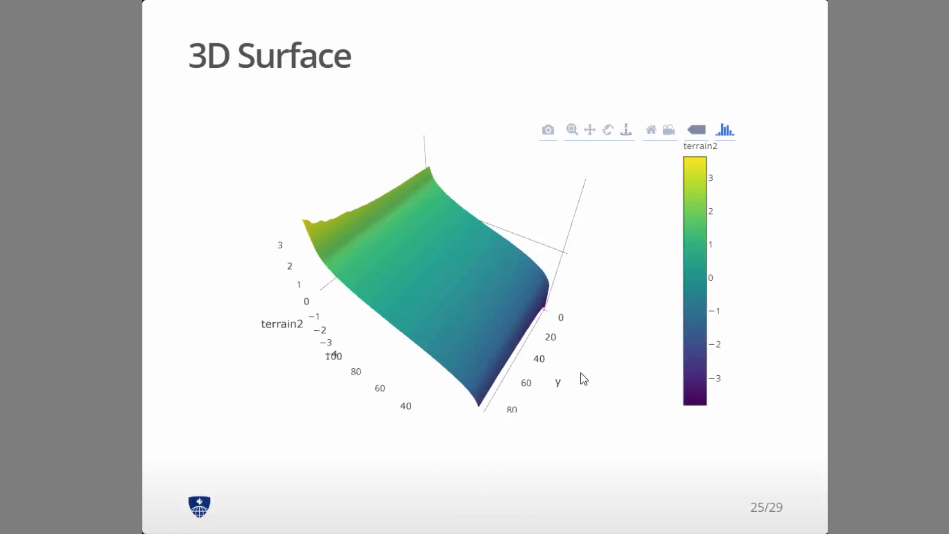